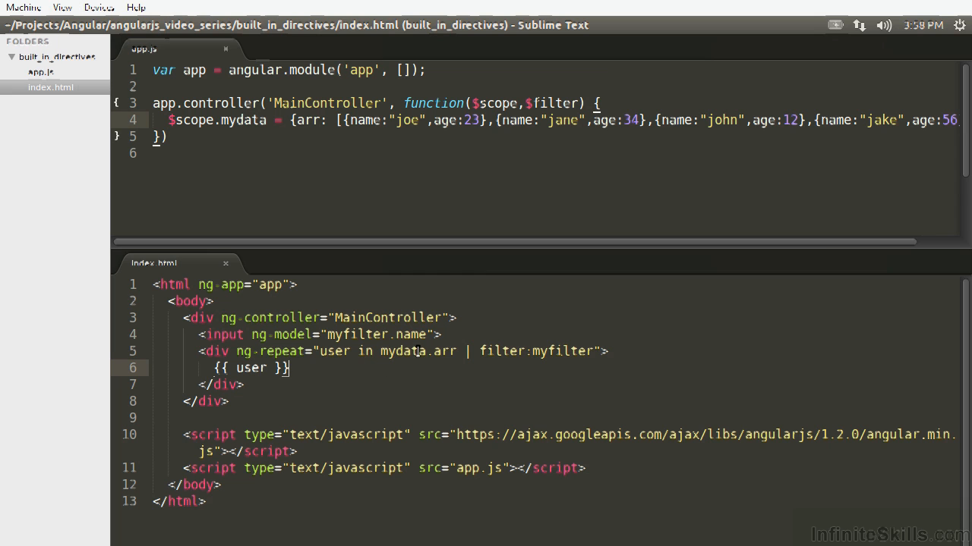
pyautogui.moveTo(571, 360)
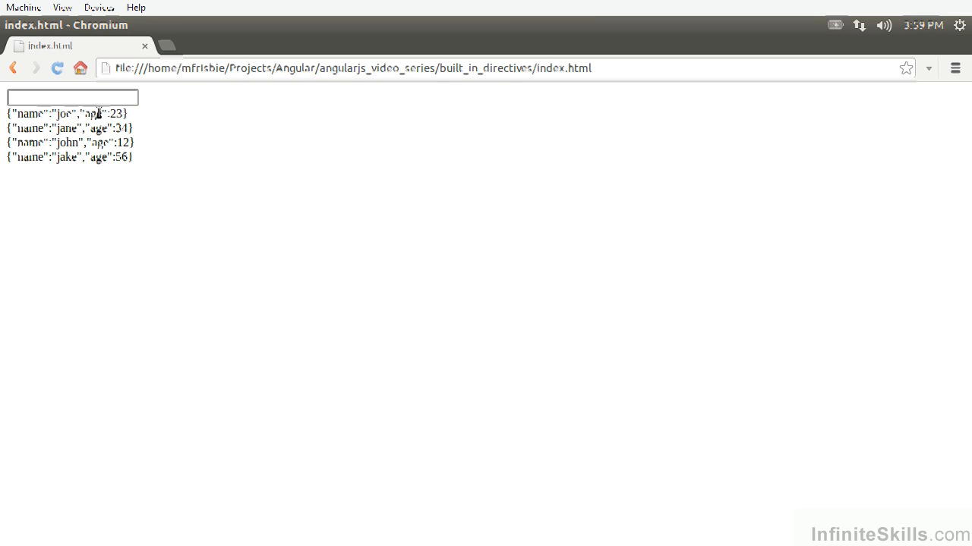
# Step: Type 'jane' into the filter box on the page listing joe, jane, john and jake
pyautogui.write('jane')
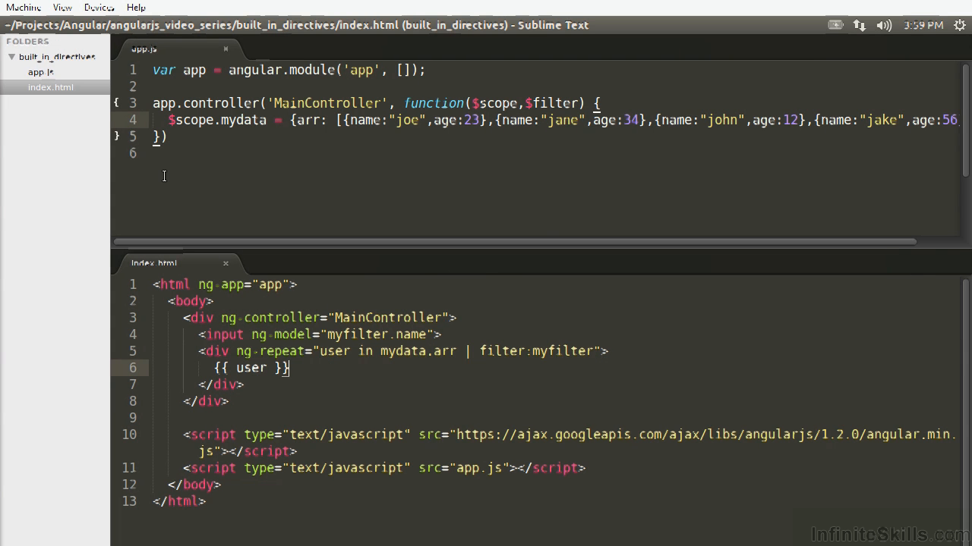
pyautogui.moveTo(603, 359)
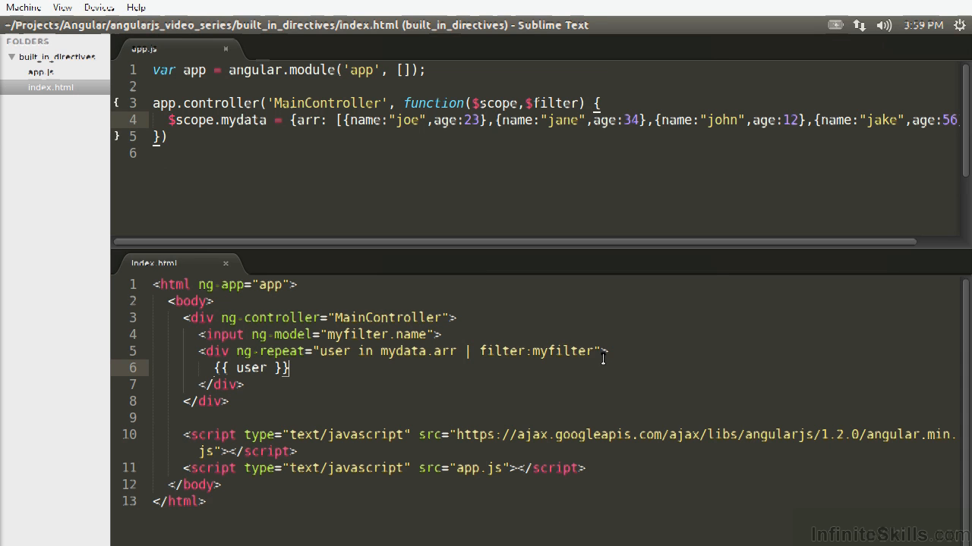
pyautogui.moveTo(435, 370)
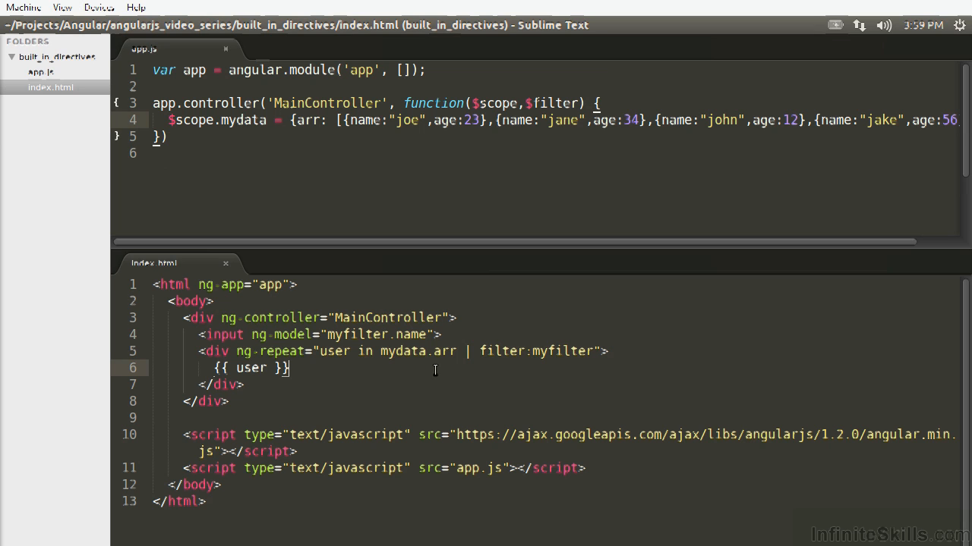
pyautogui.moveTo(411, 385)
pyautogui.write(' | ')
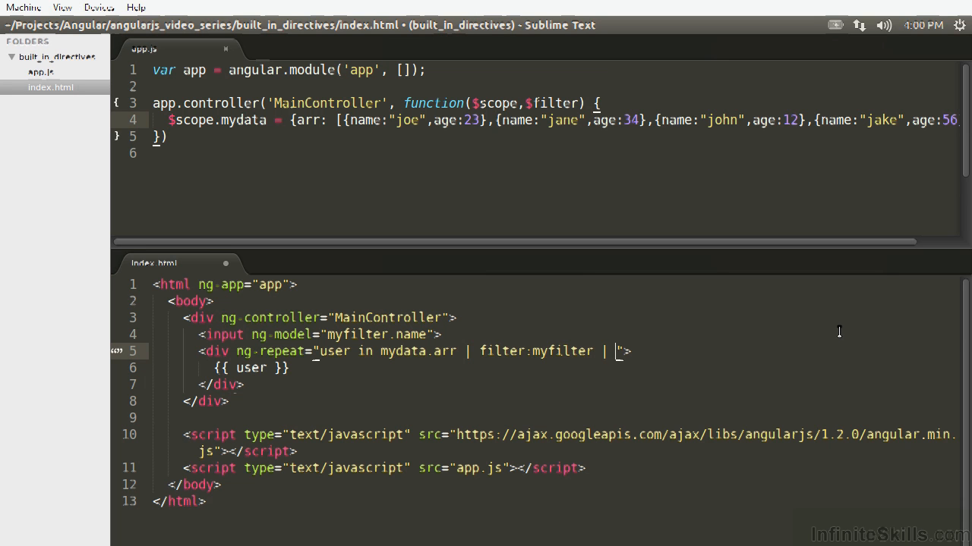
# Step: Append | orderBy:'age' after filter:myfilter in the ng-repeat on line 5
pyautogui.write("orderBy:'")
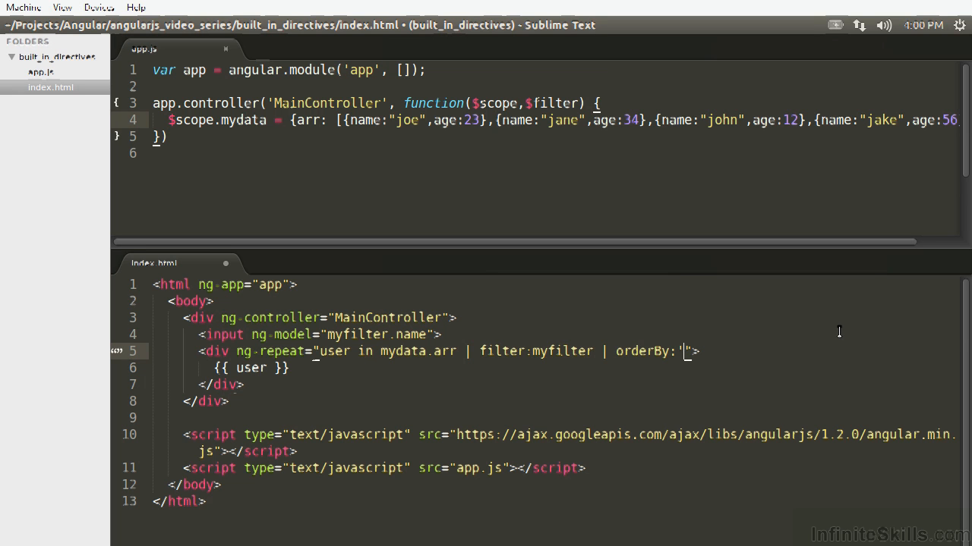
pyautogui.write('ag')
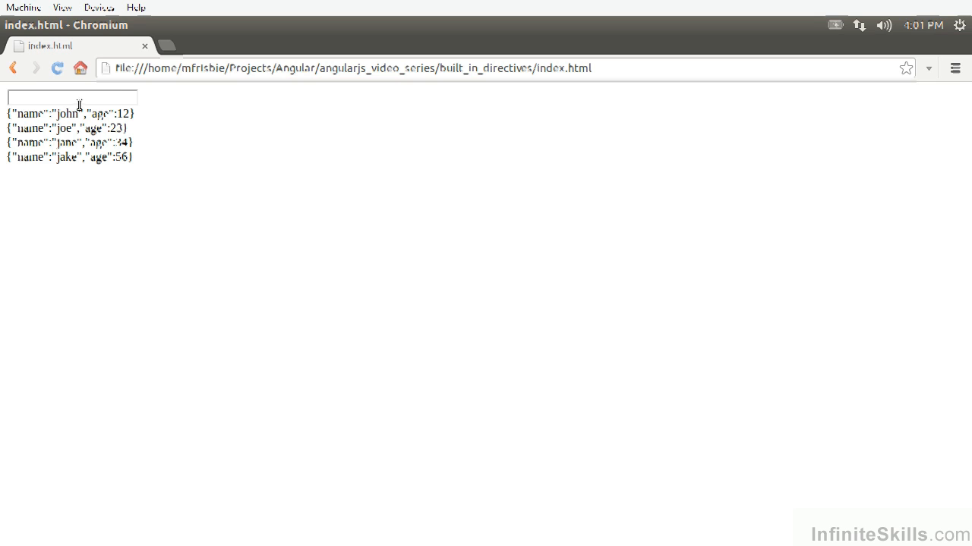
# Step: Type 'joe' into the filter box to check the age ordering
pyautogui.write('joe')
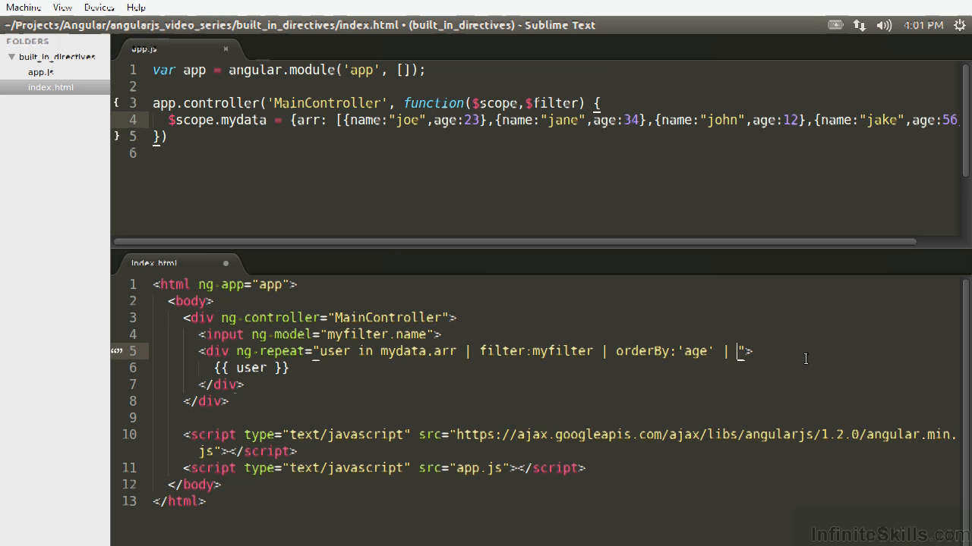
# Step: Append | limitTo:2 after orderBy:'age' in the ng-repeat on line 5
pyautogui.write('limit')
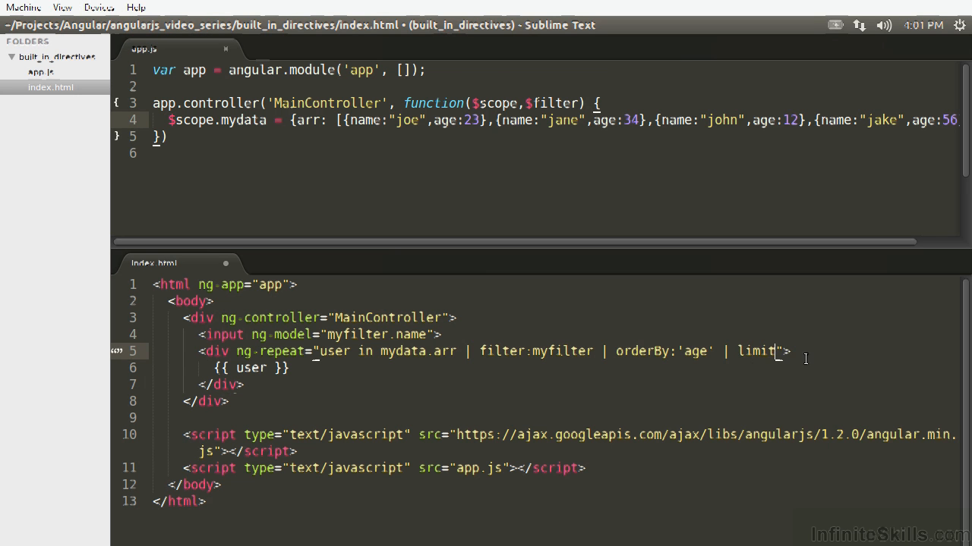
pyautogui.write('To:')
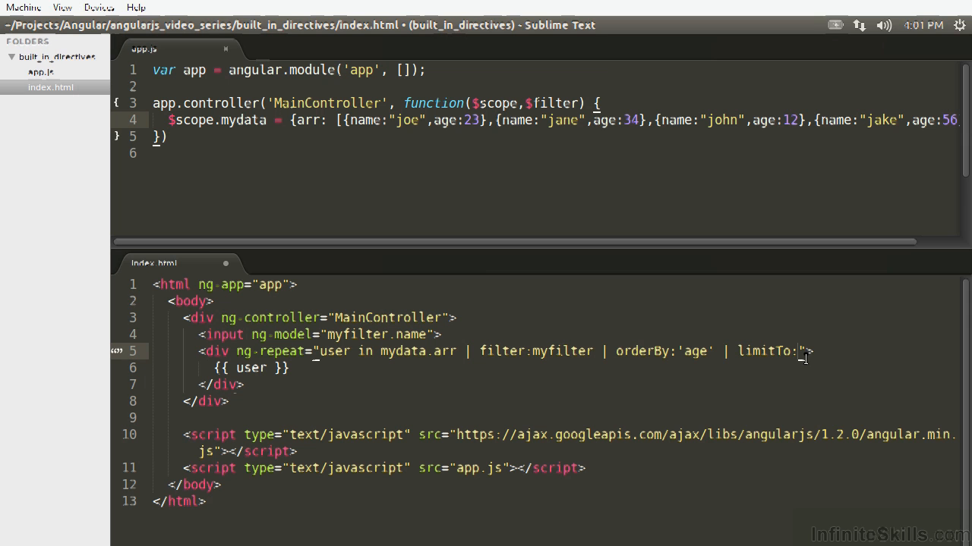
pyautogui.write('2')
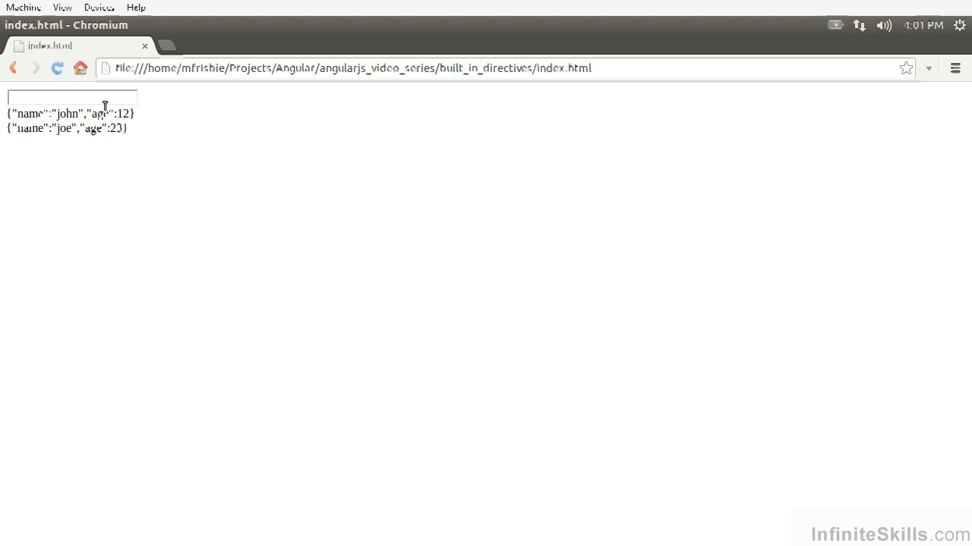
# Step: Filter by 'ja' and then 'jo' to check the two-user limit
pyautogui.write('ja')
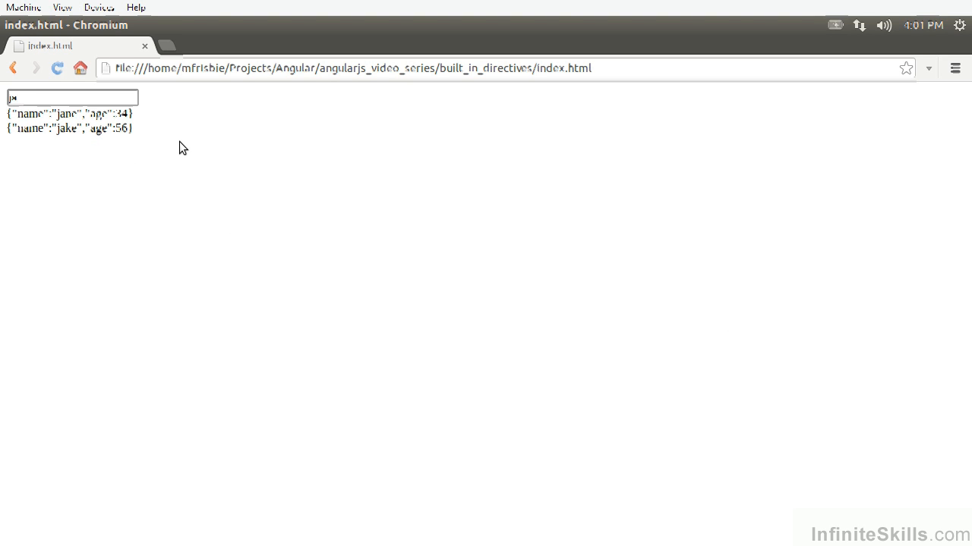
pyautogui.write('jo')
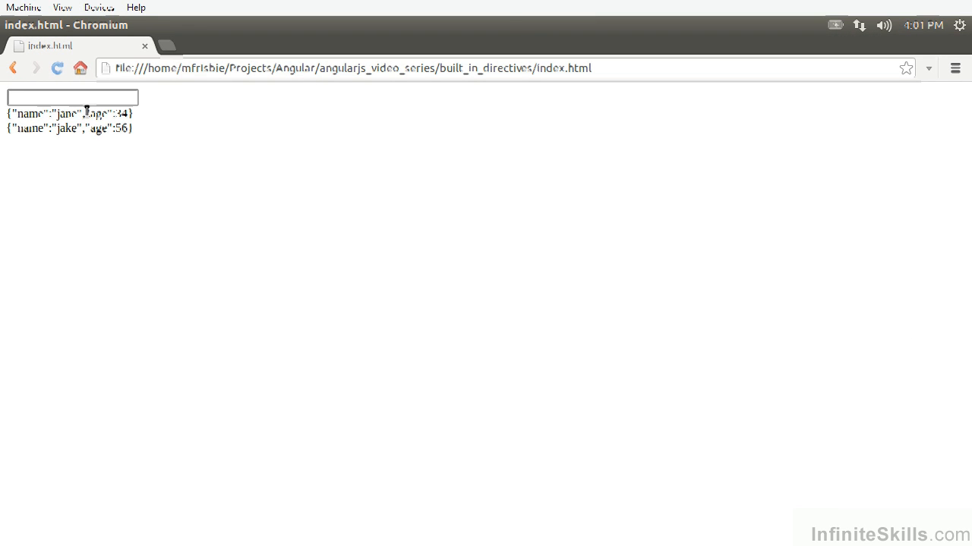
pyautogui.moveTo(83, 112)
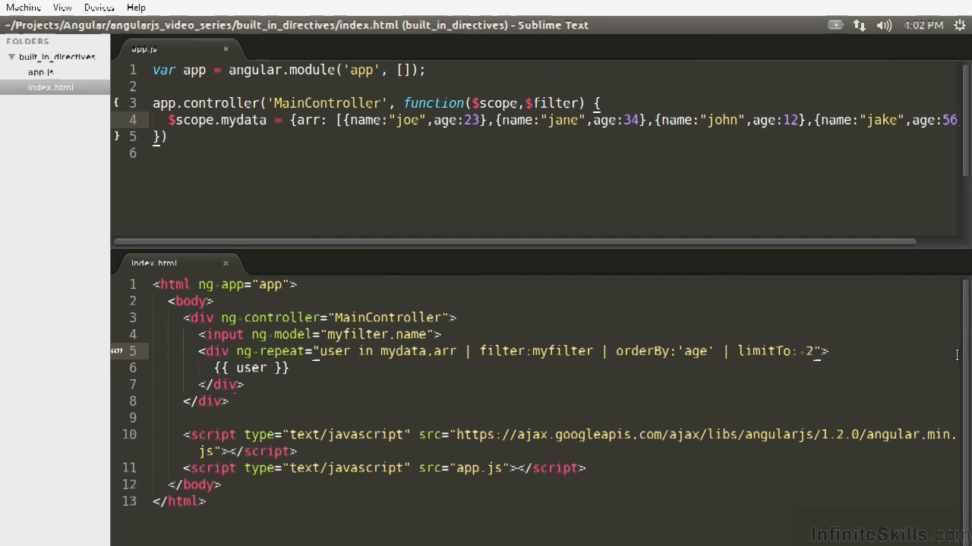
pyautogui.press('BackSpace')
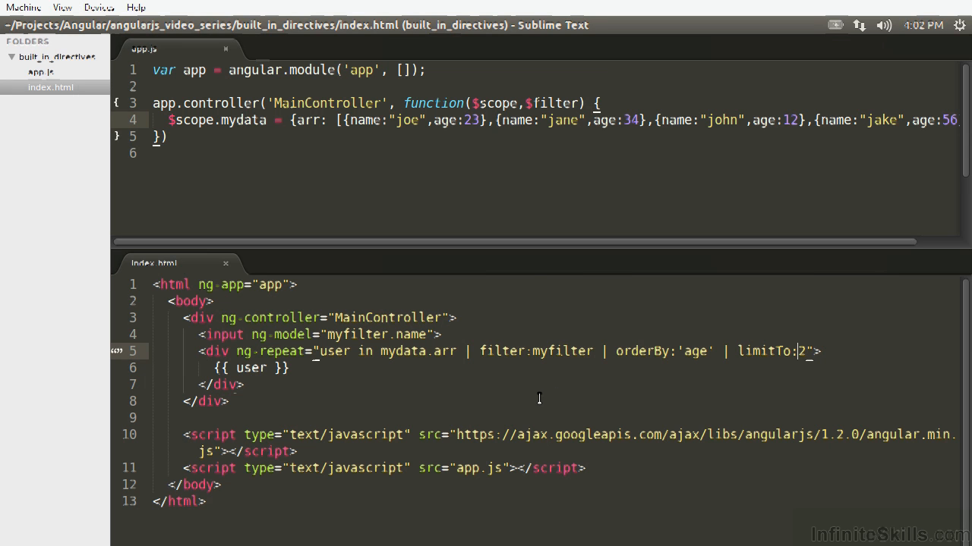
pyautogui.moveTo(543, 398)
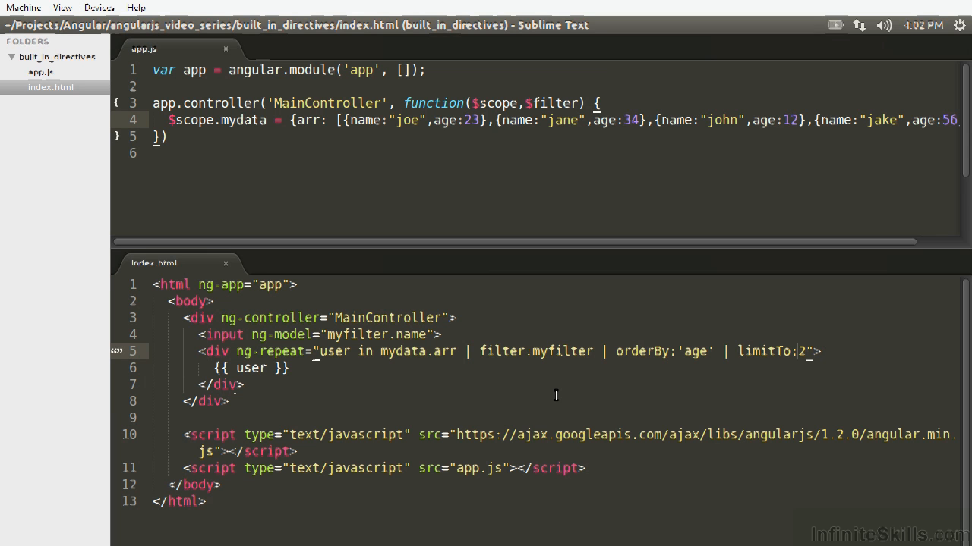
pyautogui.click(797, 351)
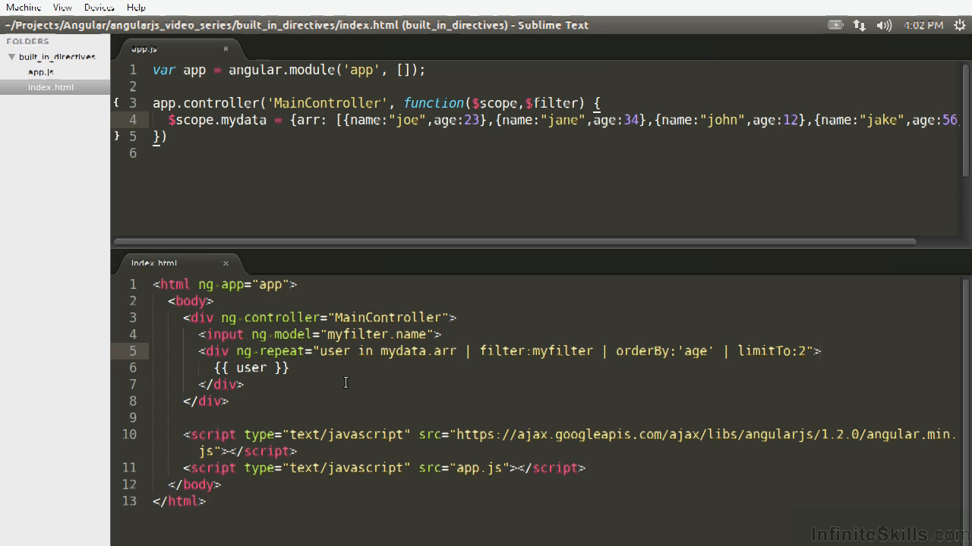
pyautogui.click(820, 351)
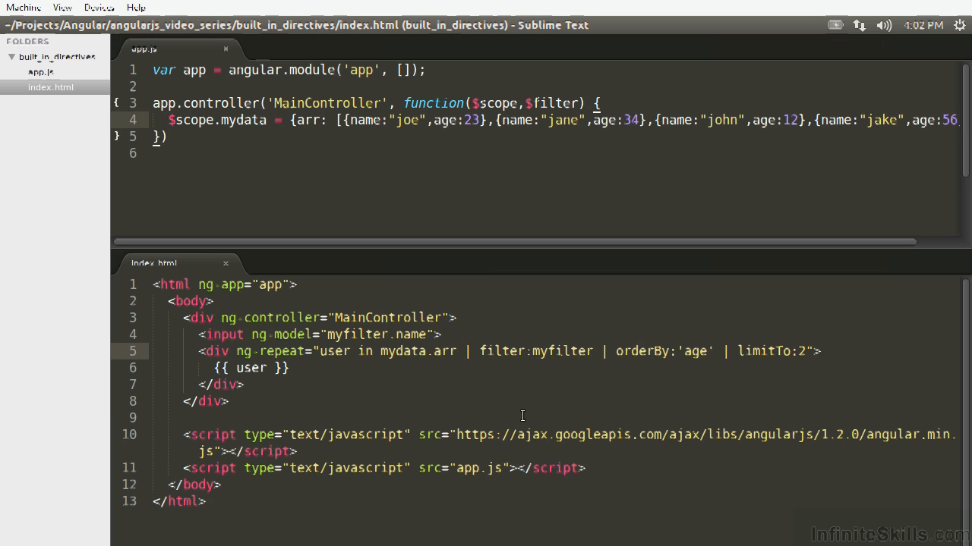
pyautogui.moveTo(840, 386)
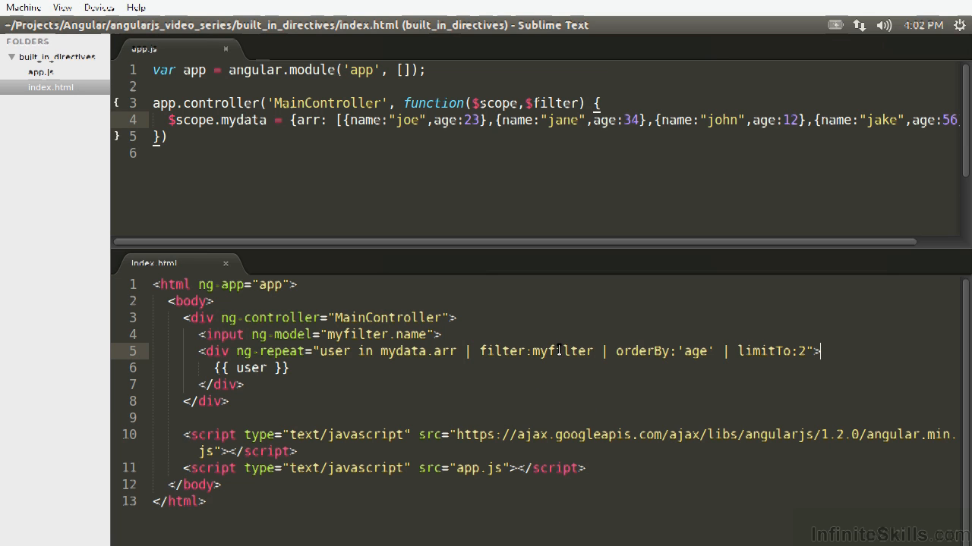
pyautogui.click(664, 120)
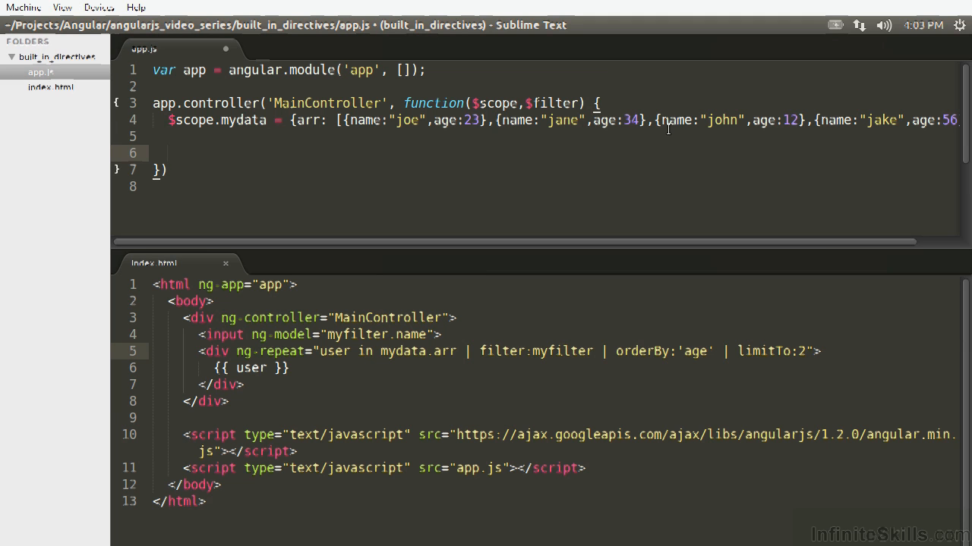
# Step: Add console.log($filter('uppercase')('make this string uppercase!')) inside the app.js controller
pyautogui.doubleClick(553, 103)
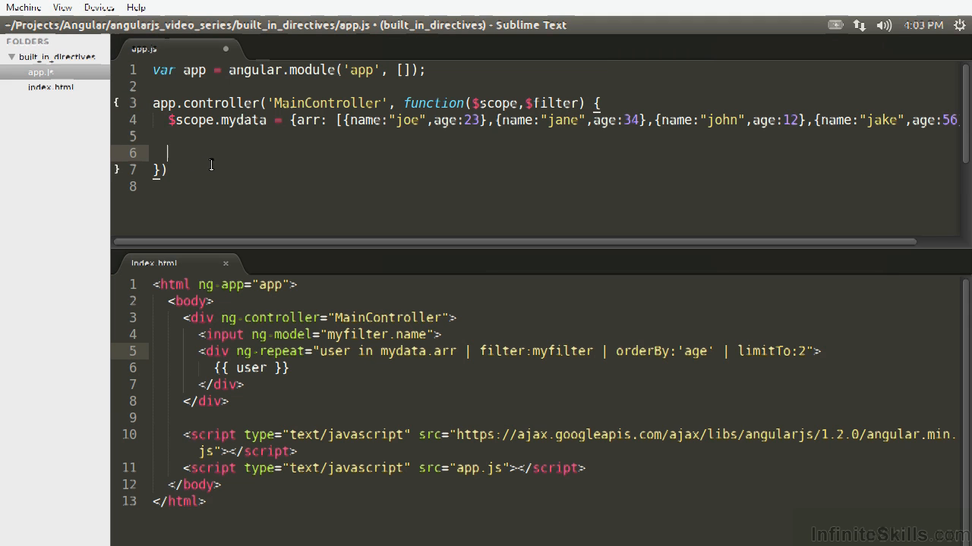
pyautogui.write('$')
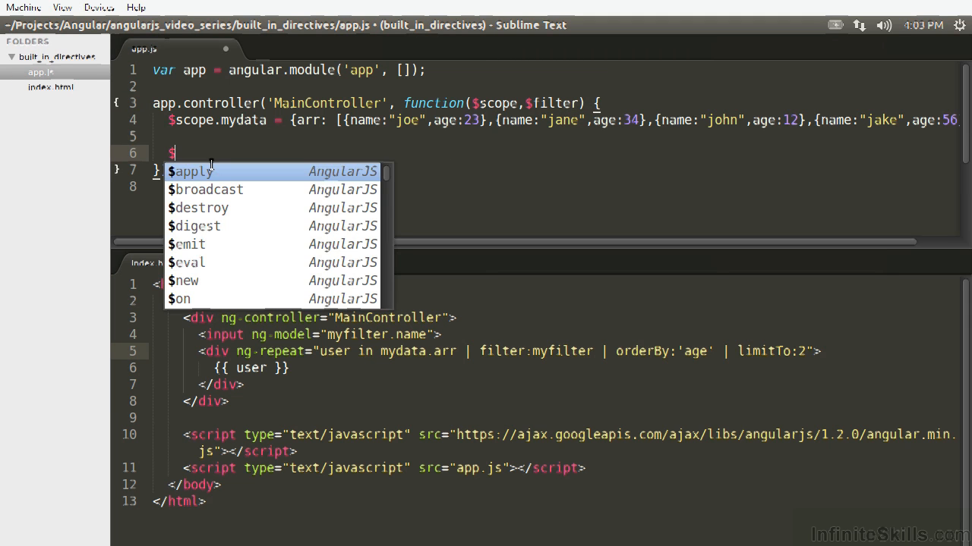
pyautogui.write("filter('")
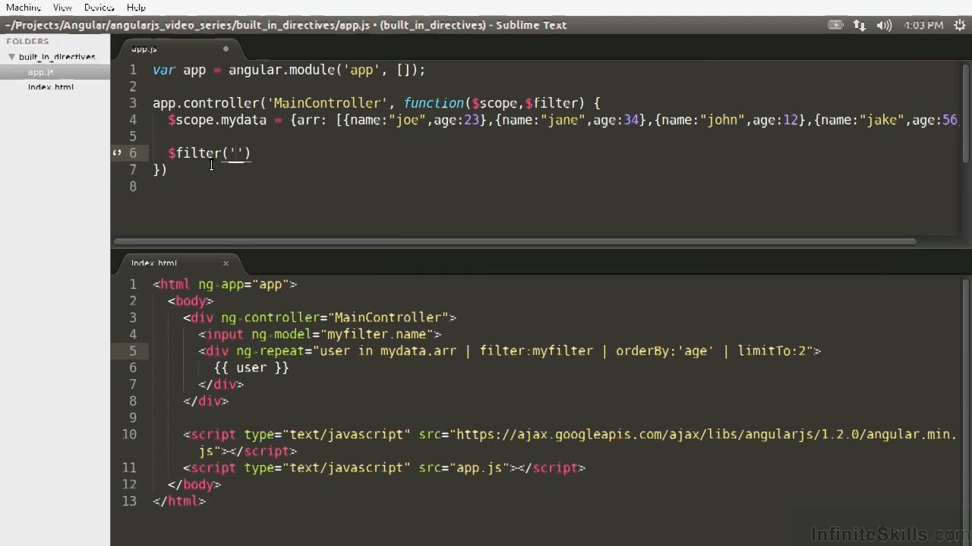
pyautogui.write('uppercase')
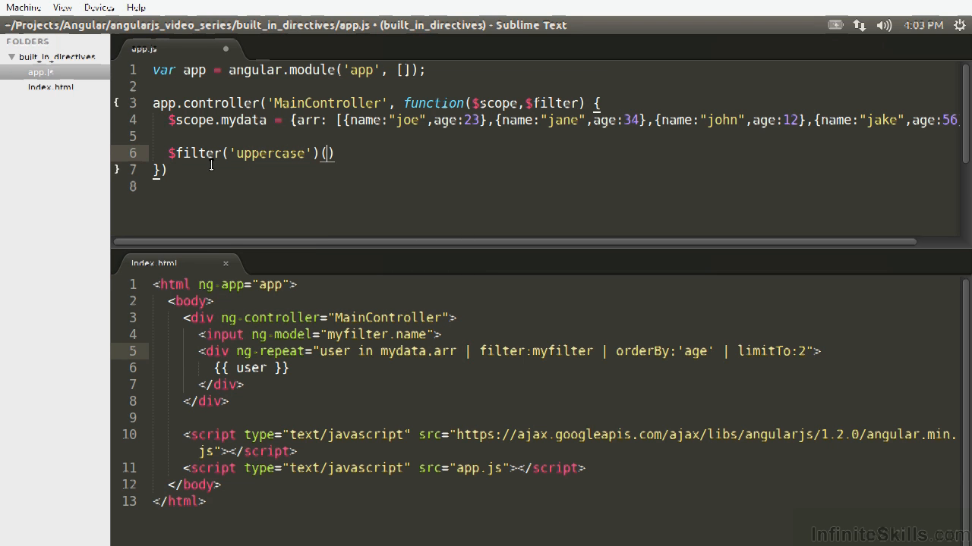
pyautogui.write("''")
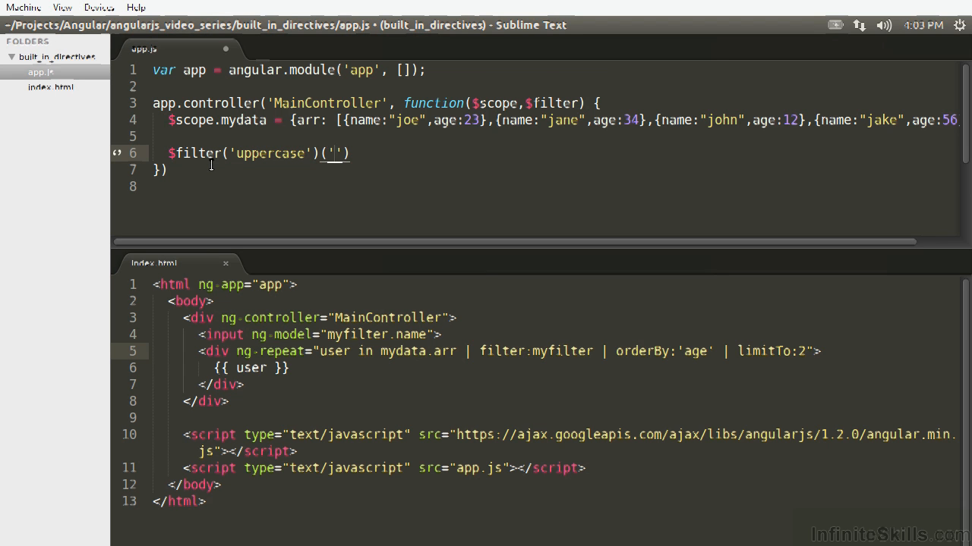
pyautogui.write('make this string uppercase!')
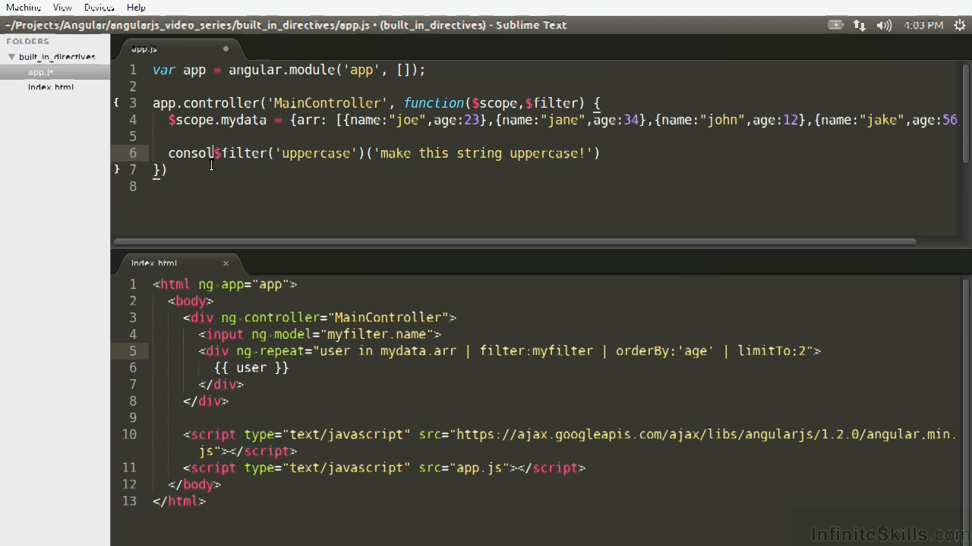
pyautogui.write('.log(')
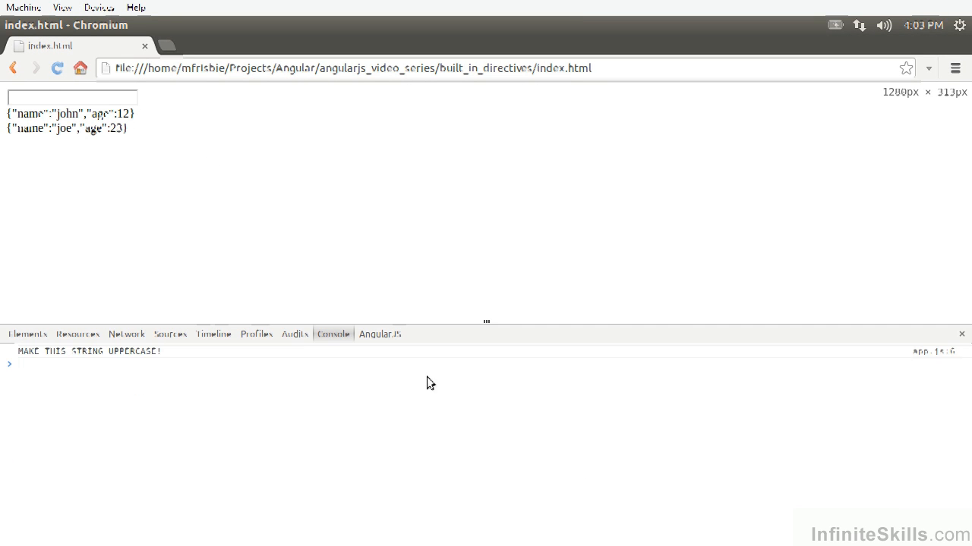
pyautogui.moveTo(104, 426)
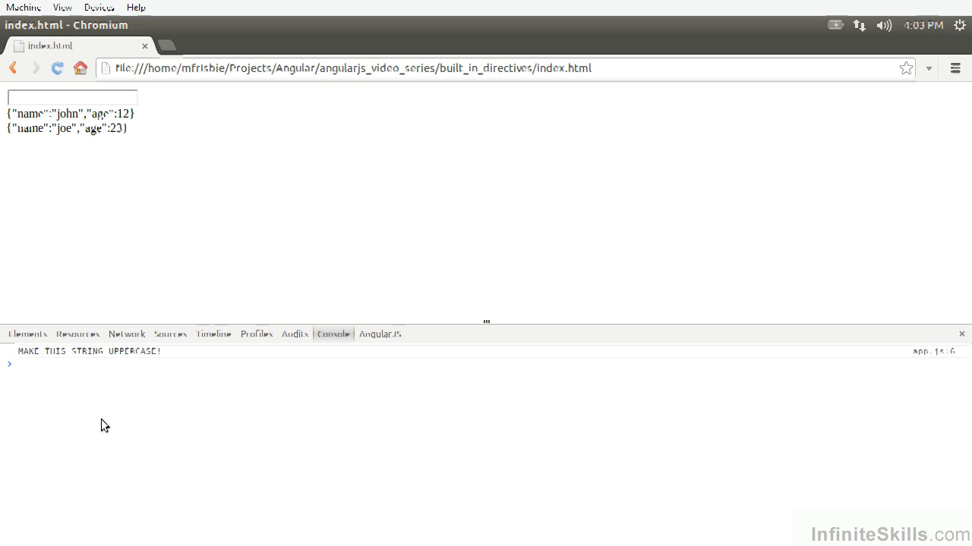
pyautogui.moveTo(148, 245)
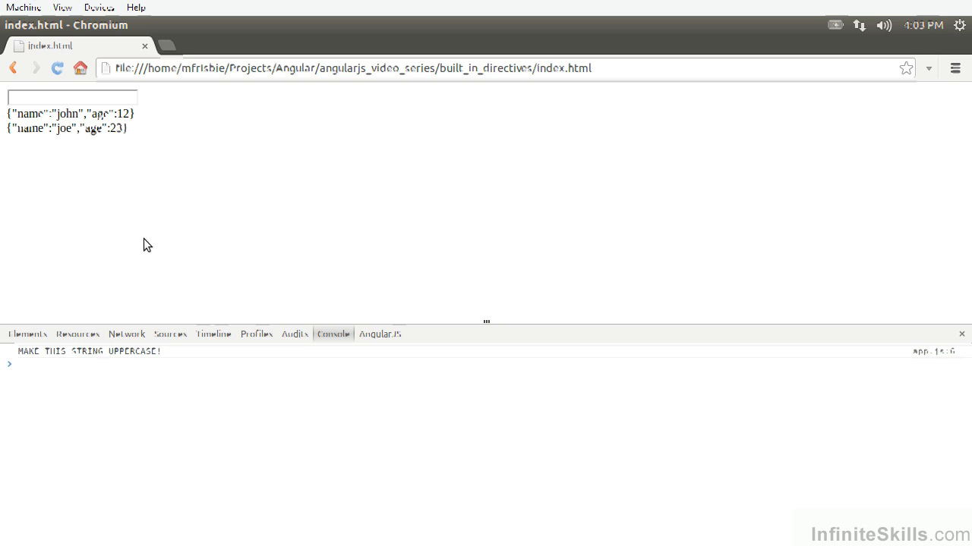
# Step: Switch back from Chromium to Sublime Text with Alt+Tab
pyautogui.press('alt+tab')
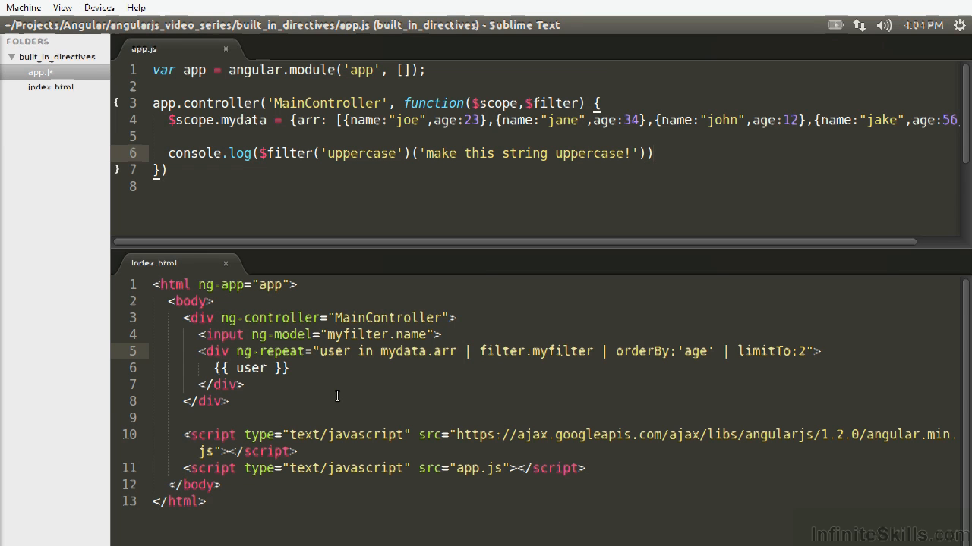
pyautogui.moveTo(367, 409)
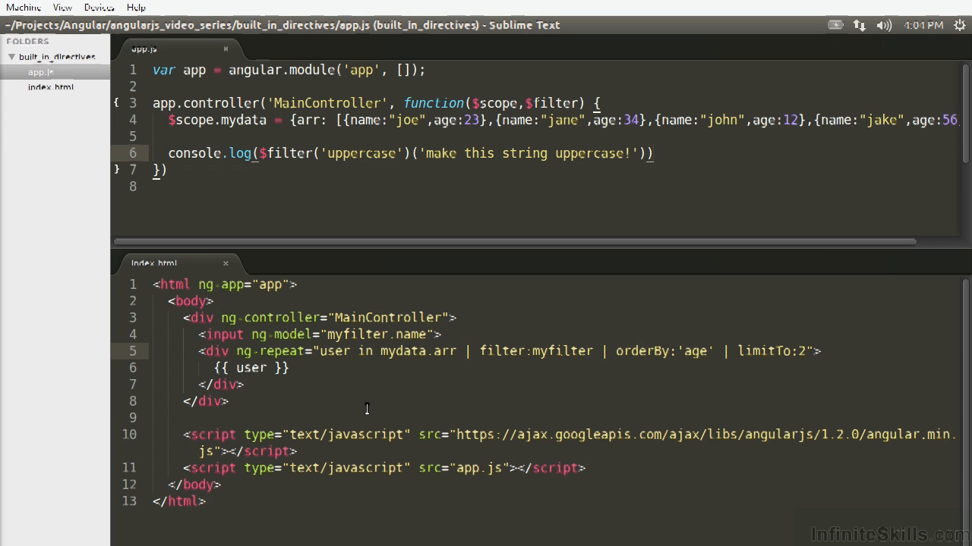
pyautogui.moveTo(474, 358)
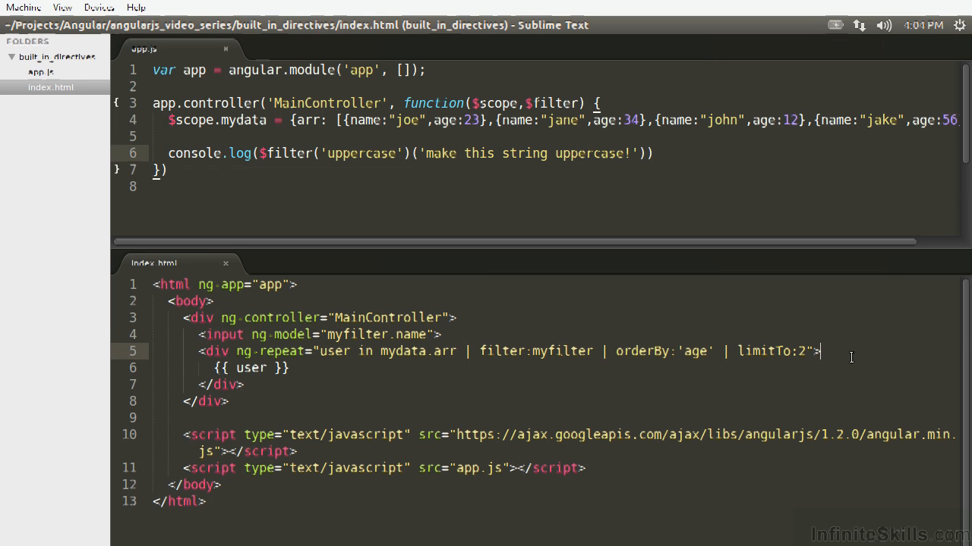
pyautogui.moveTo(506, 372)
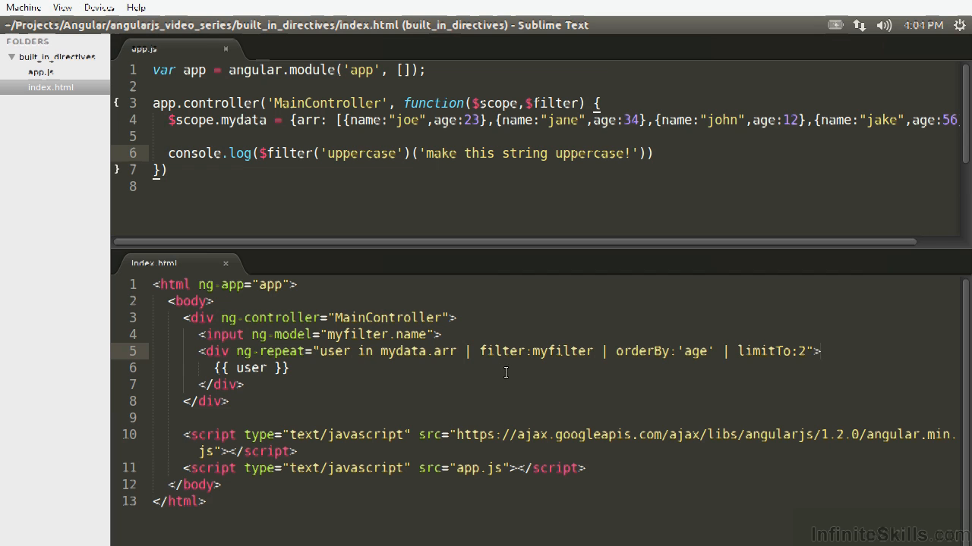